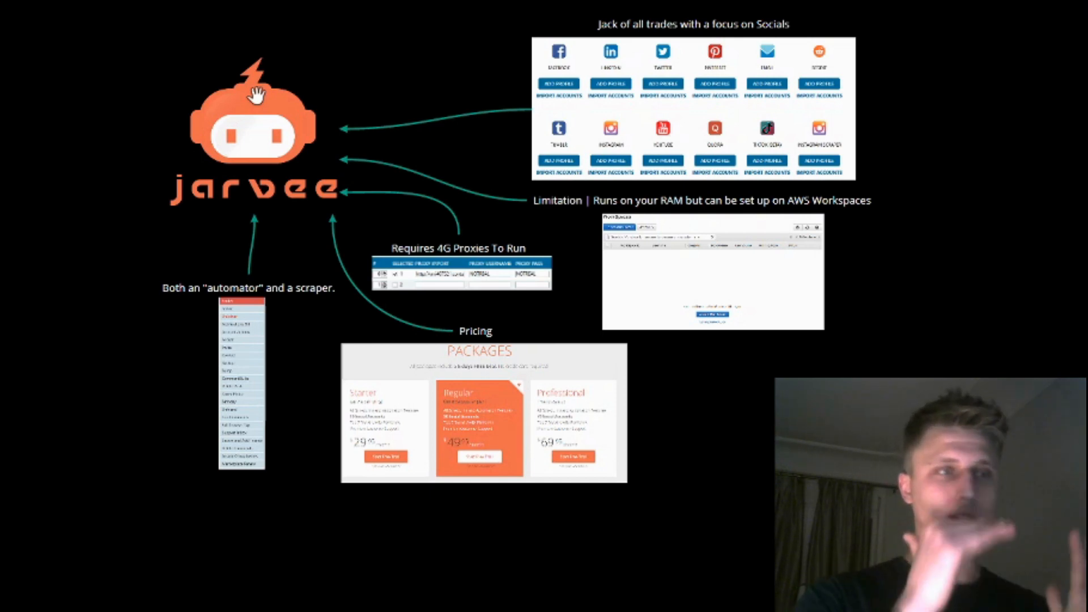
pyautogui.moveTo(35, 291)
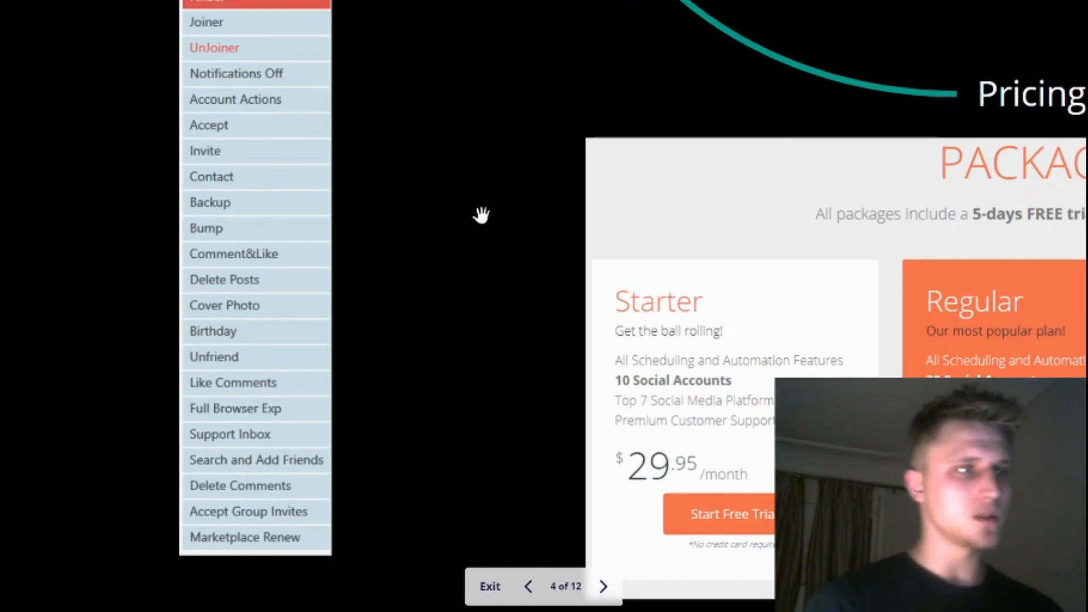
pyautogui.moveTo(239, 284)
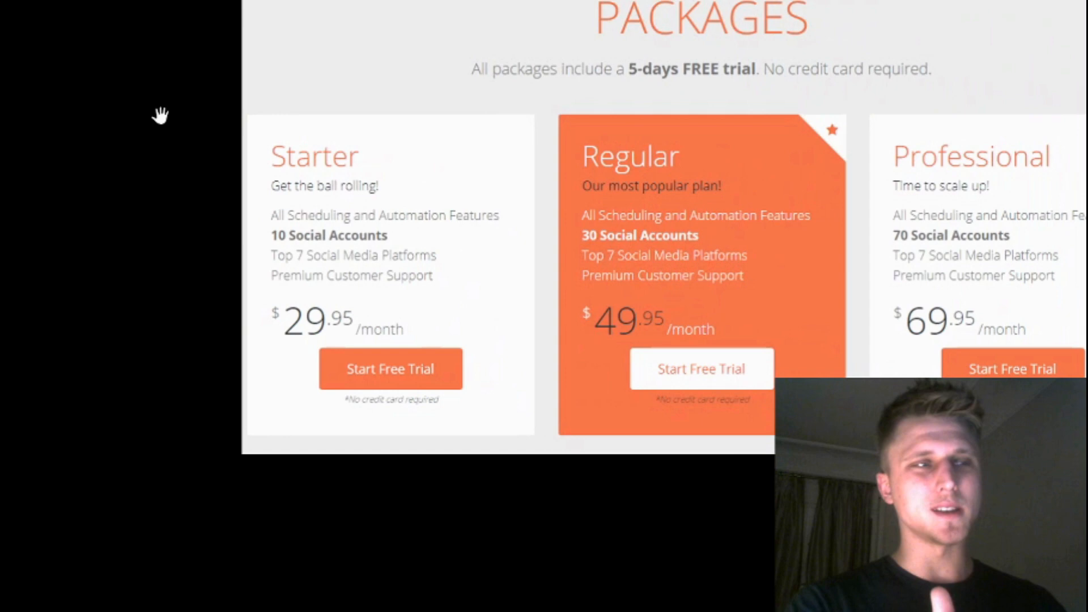
pyautogui.moveTo(353, 238)
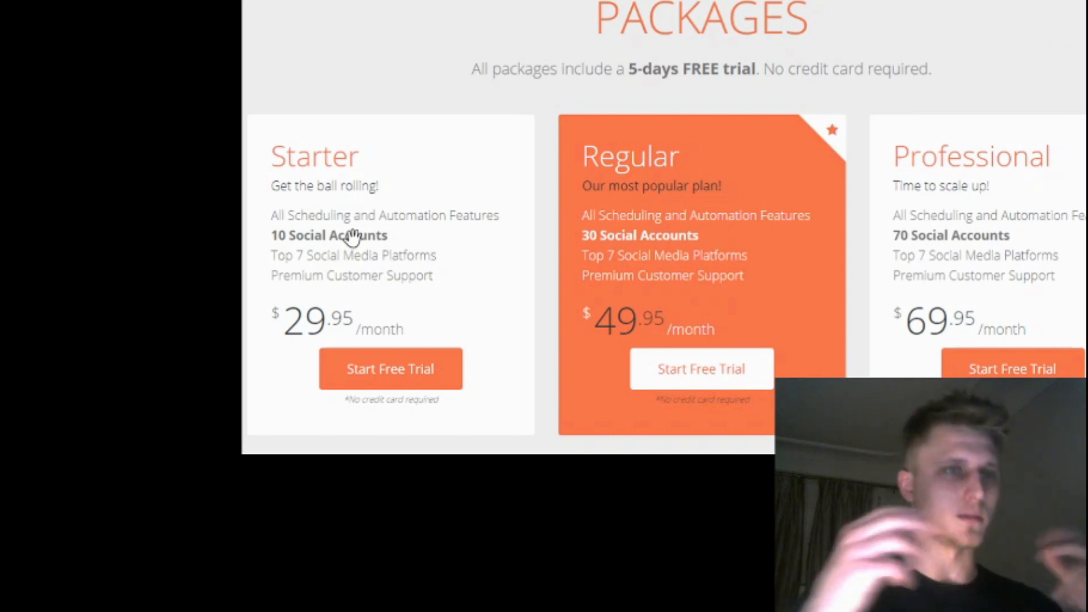
pyautogui.moveTo(292, 299)
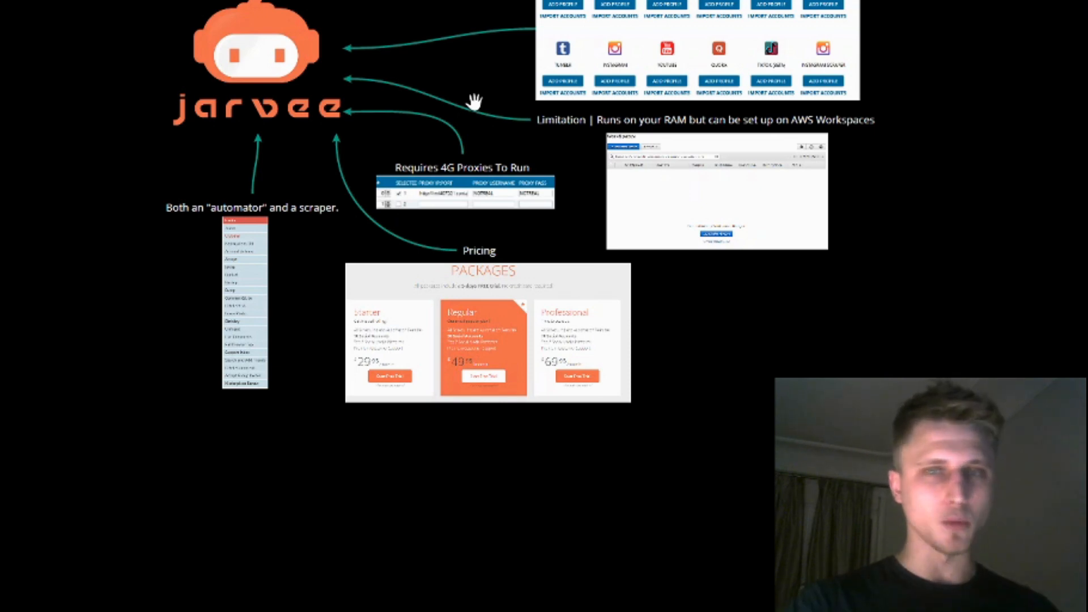
pyautogui.moveTo(486, 197)
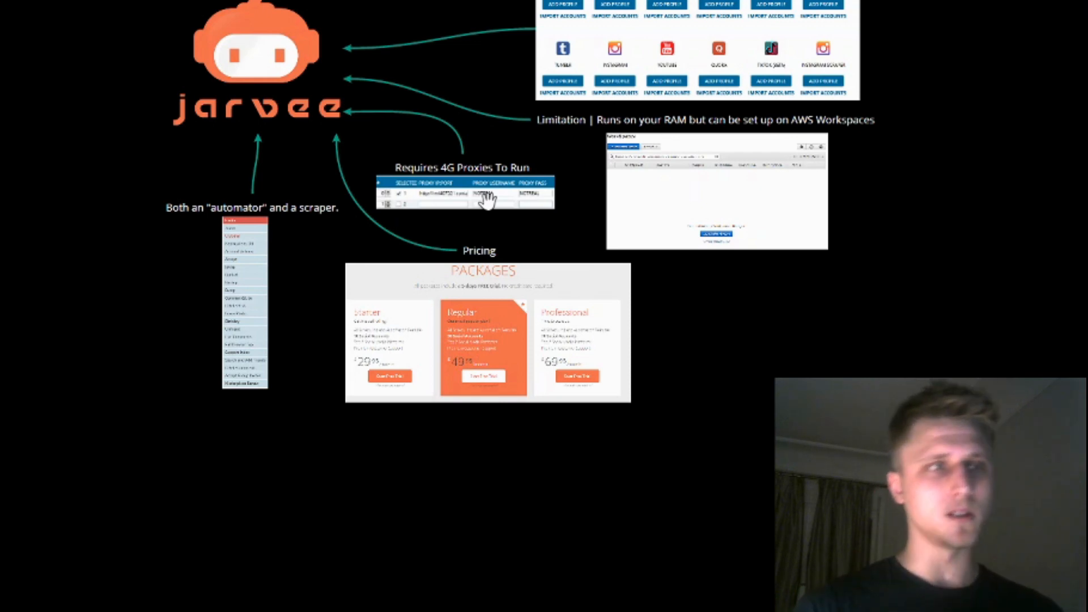
pyautogui.moveTo(722, 119)
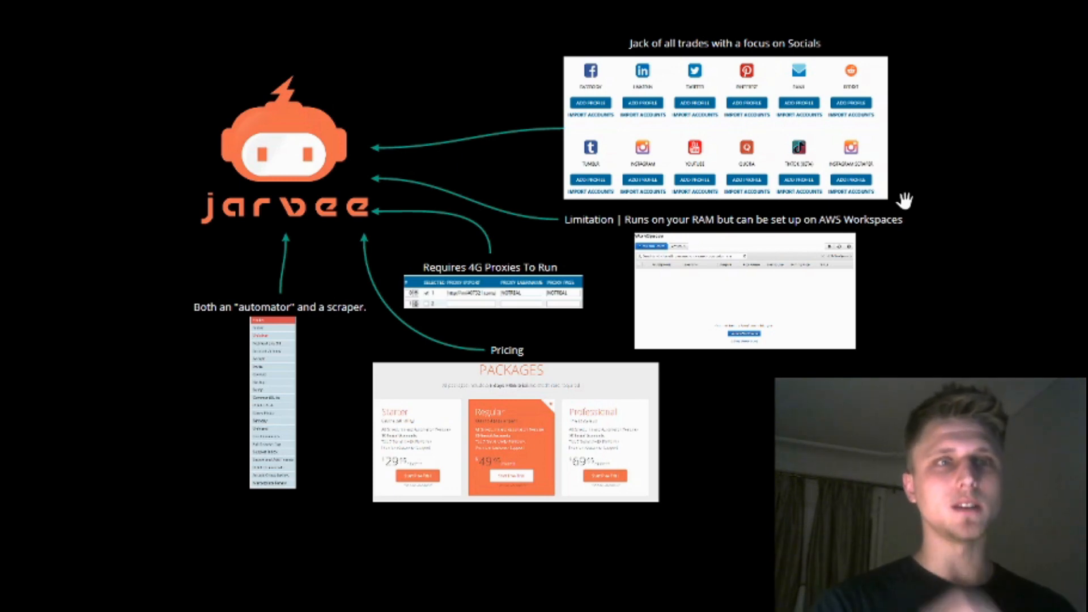
pyautogui.moveTo(886, 215)
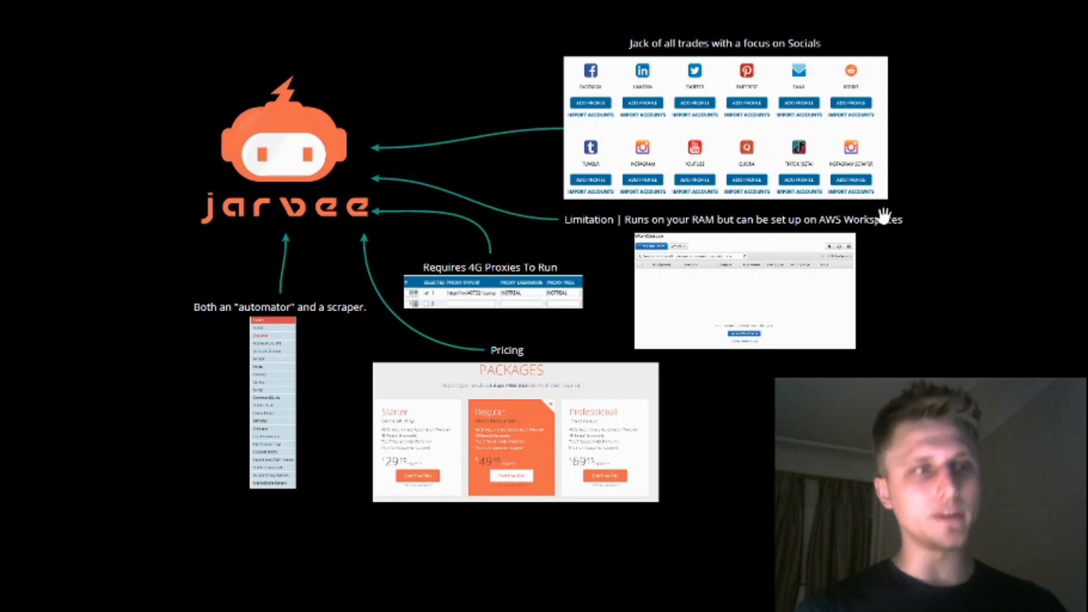
pyautogui.moveTo(657, 240)
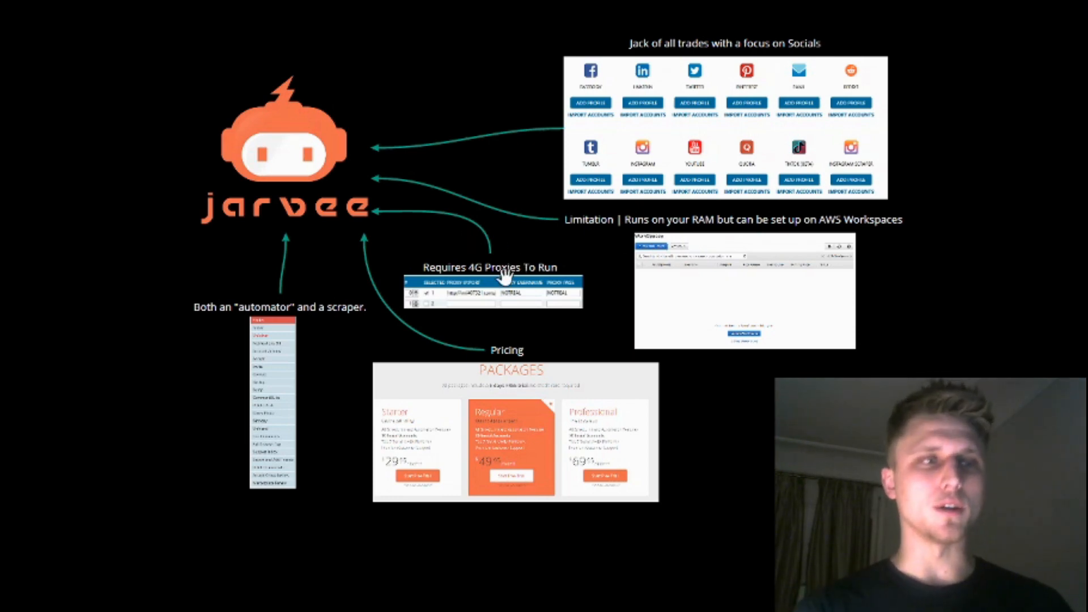
pyautogui.moveTo(667, 232)
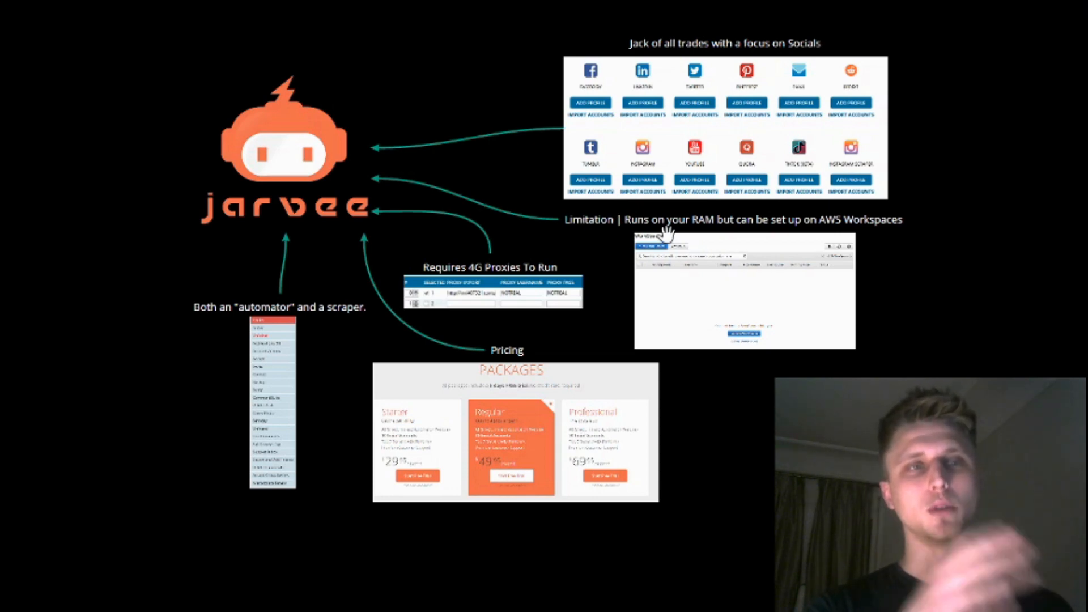
pyautogui.moveTo(804, 234)
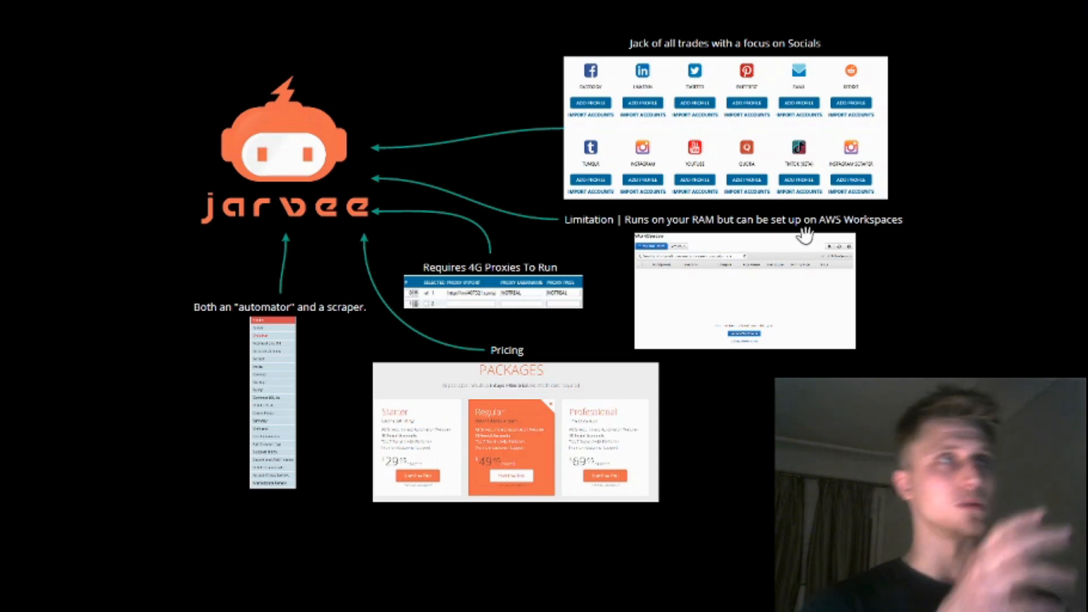
pyautogui.moveTo(463, 412)
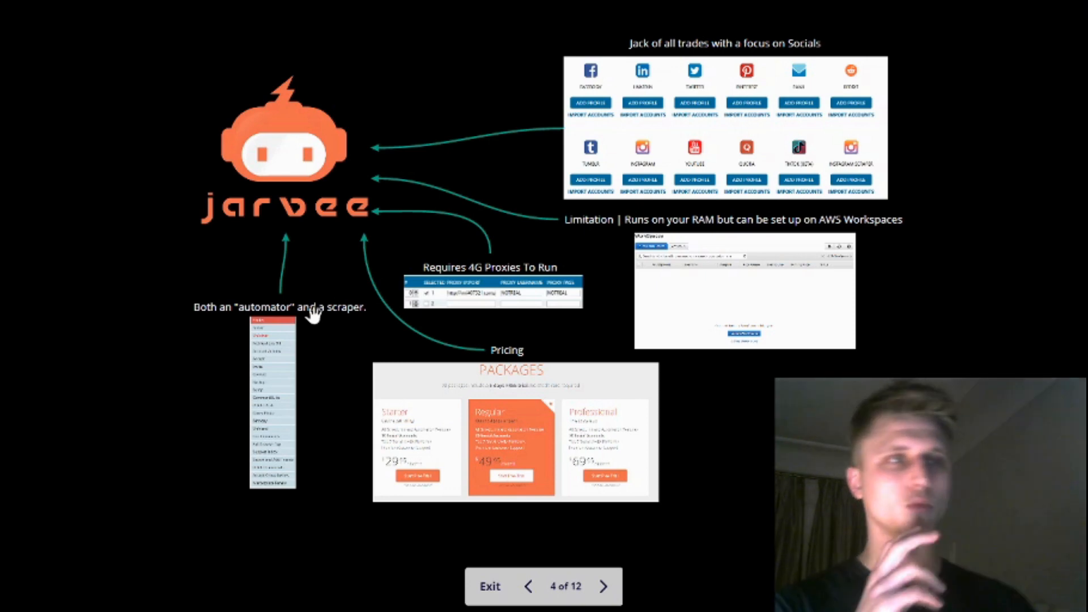
pyautogui.moveTo(631, 94)
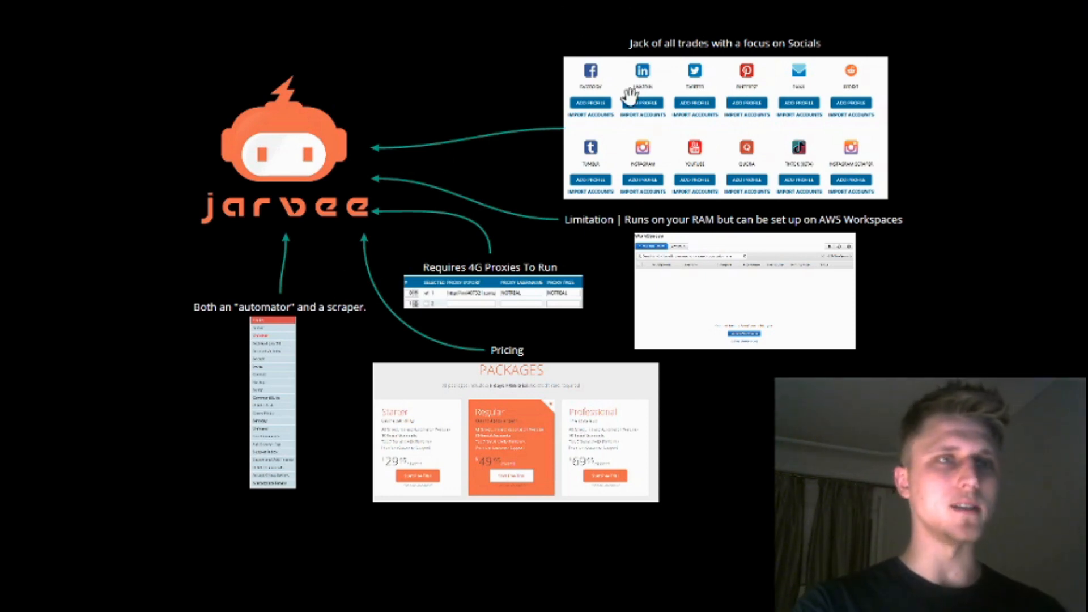
pyautogui.moveTo(586, 76)
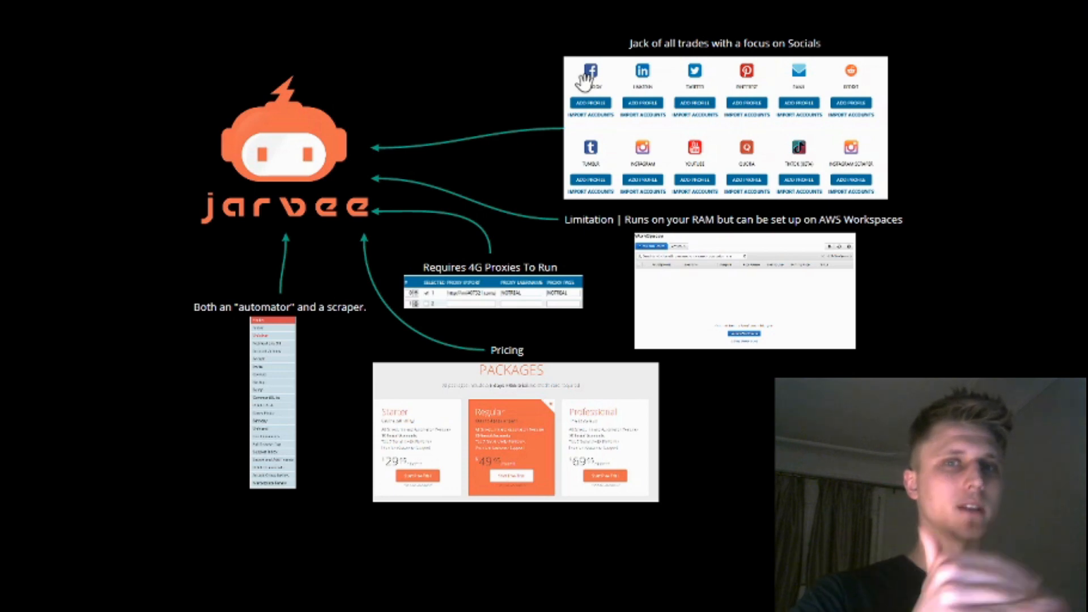
pyautogui.moveTo(826, 97)
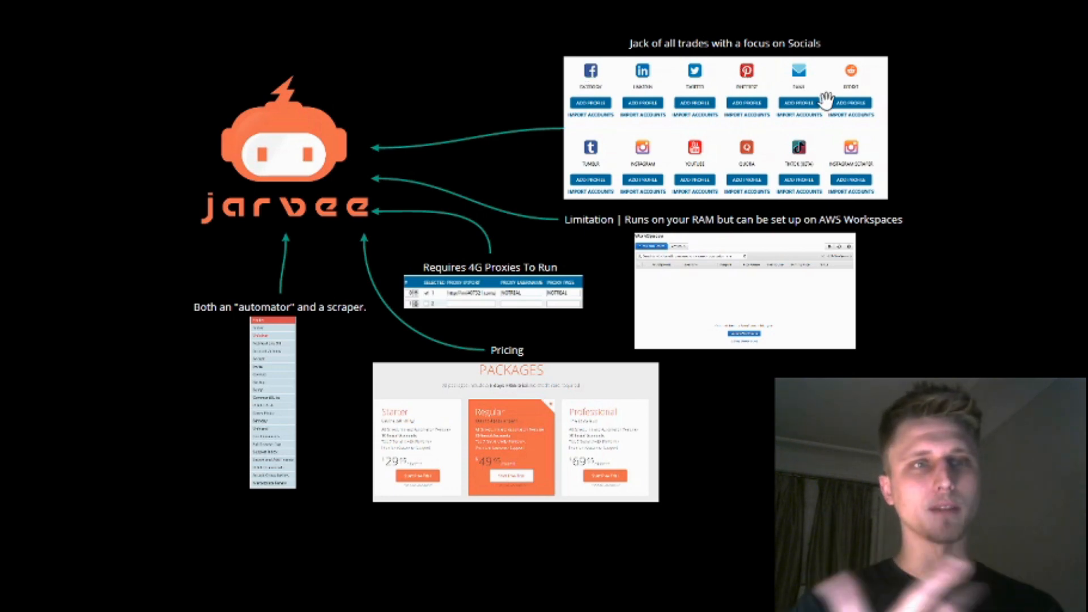